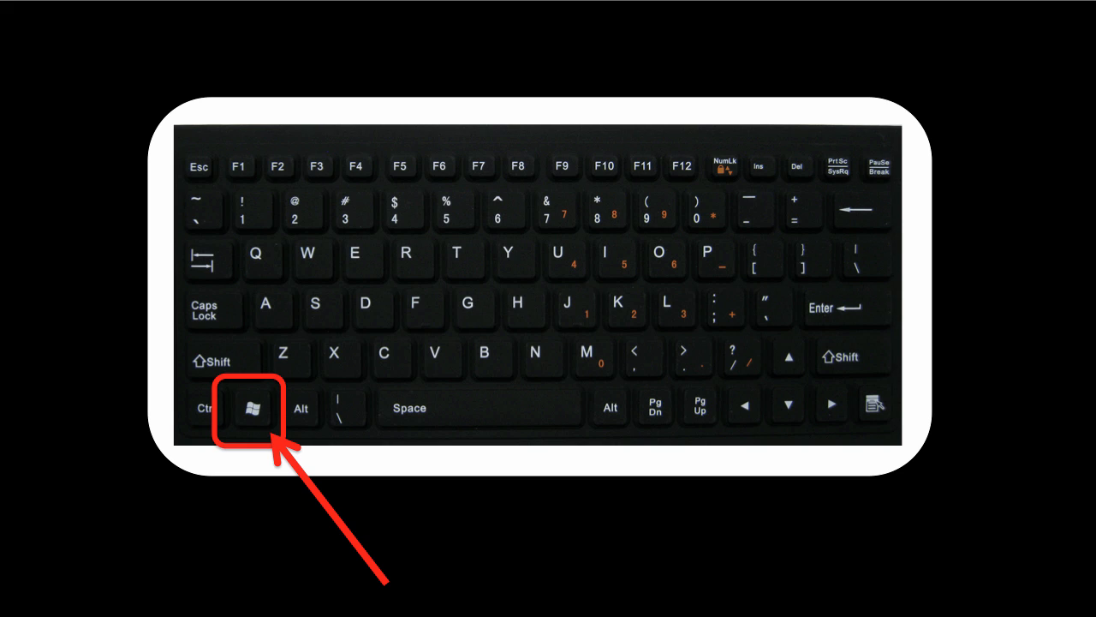
- Open the Start screen and go to the desktop via the Desktop tile
key(Super)
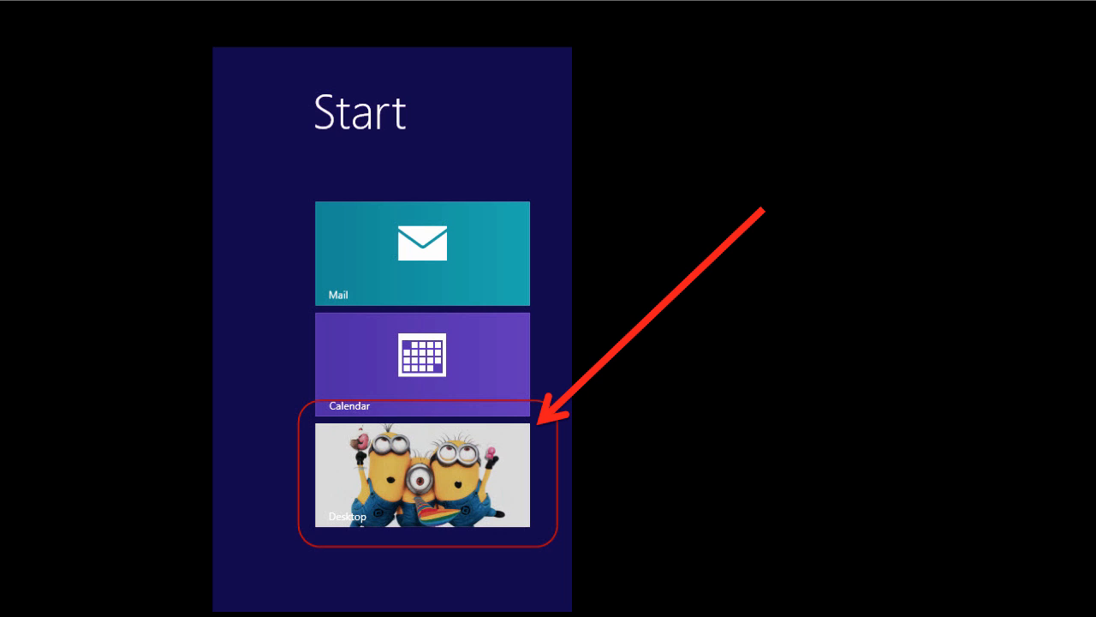
click(422, 475)
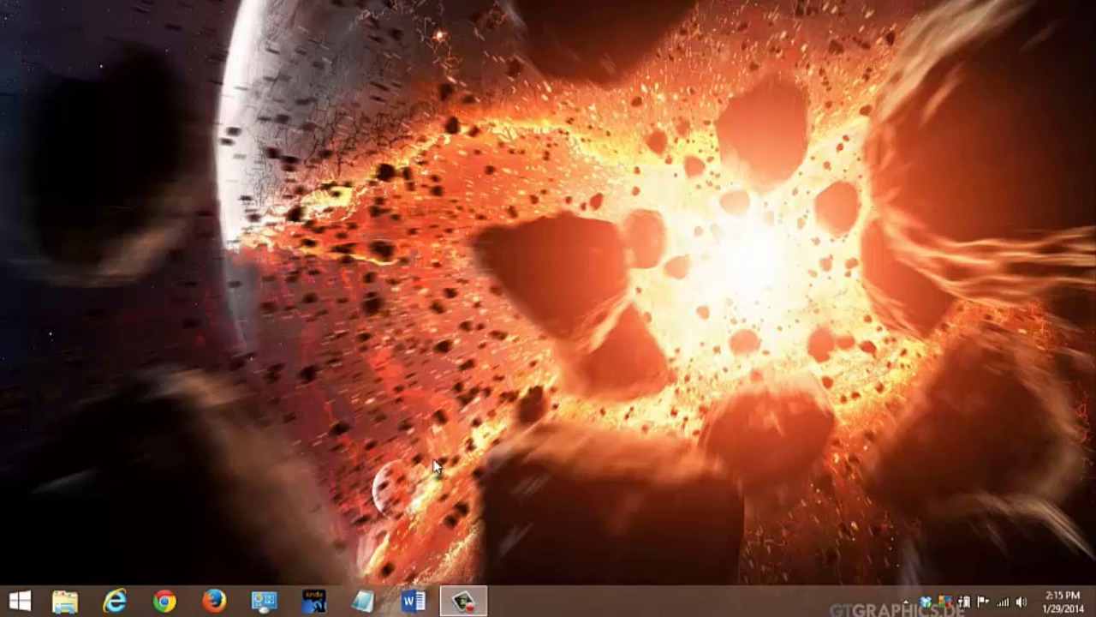
mouse_move(471, 387)
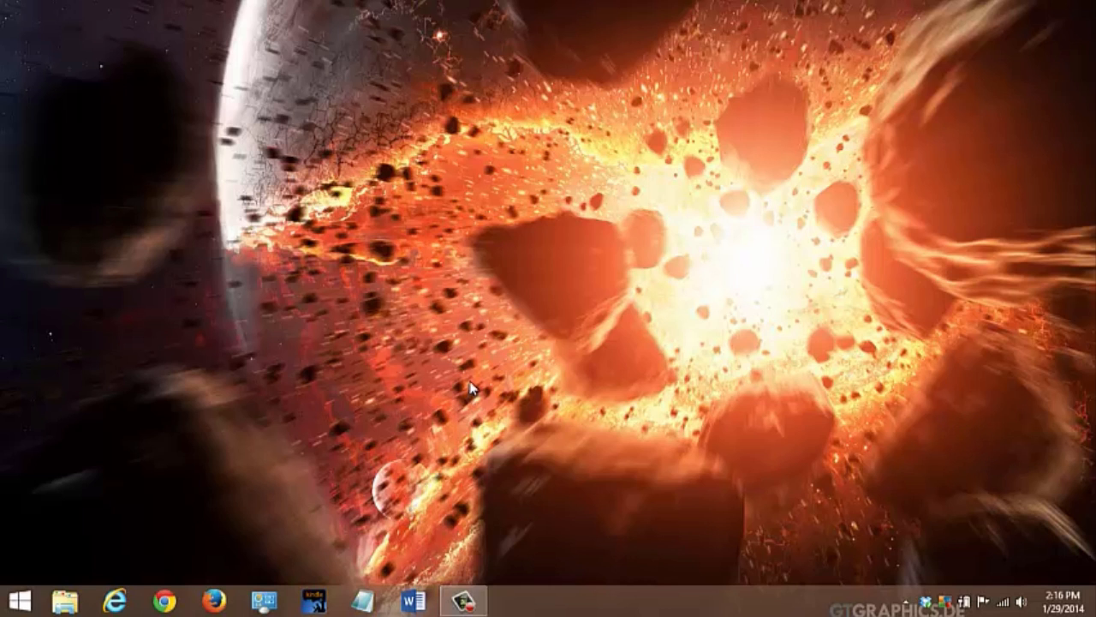
- Right-click the empty desktop to reach the Personalize option
right_click(471, 387)
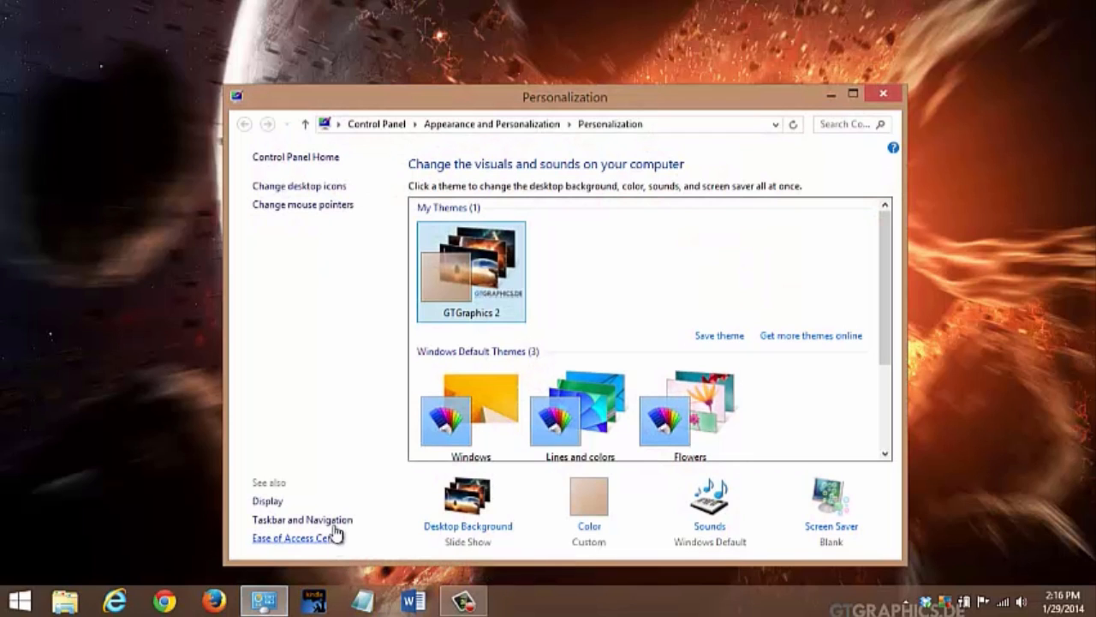
- Enable 'go to the desktop instead of Start' under Taskbar and Navigation, then close Personalization
click(301, 520)
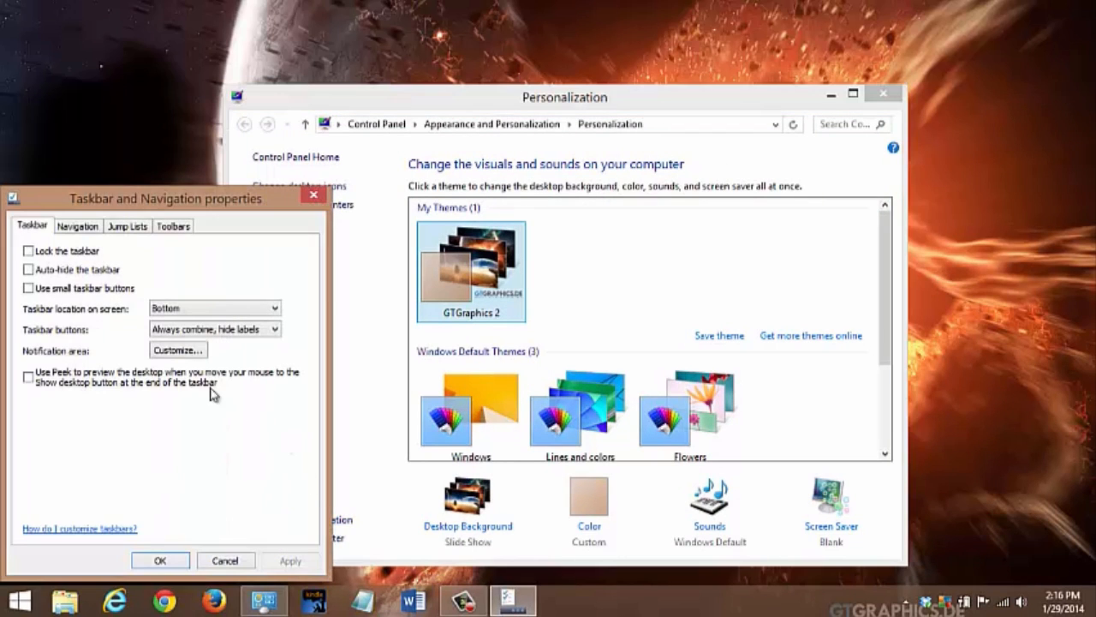
click(78, 225)
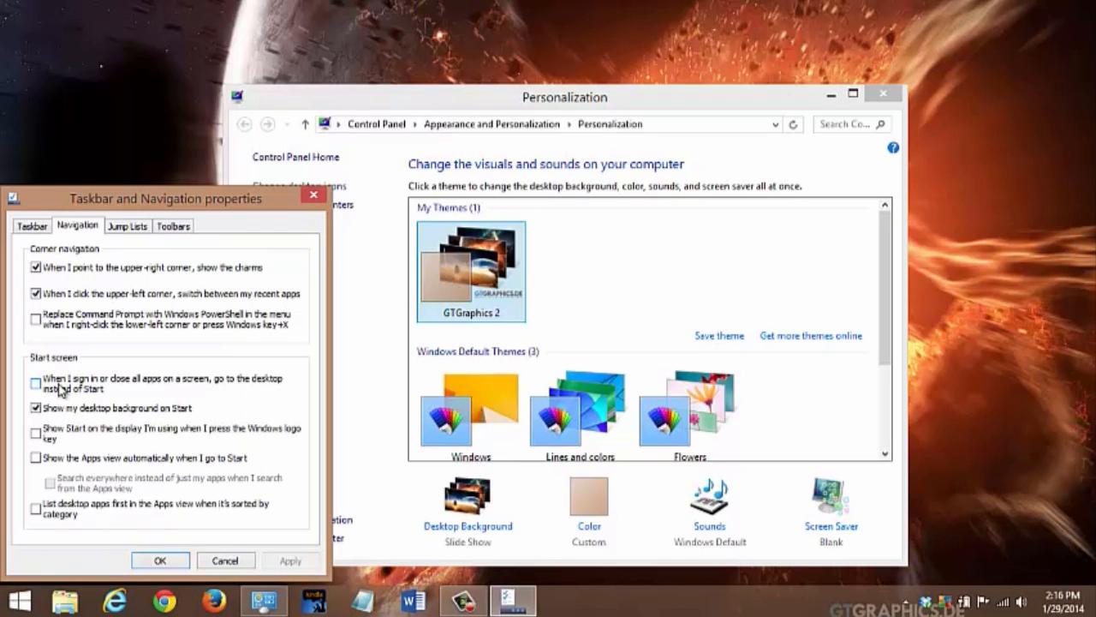
click(36, 382)
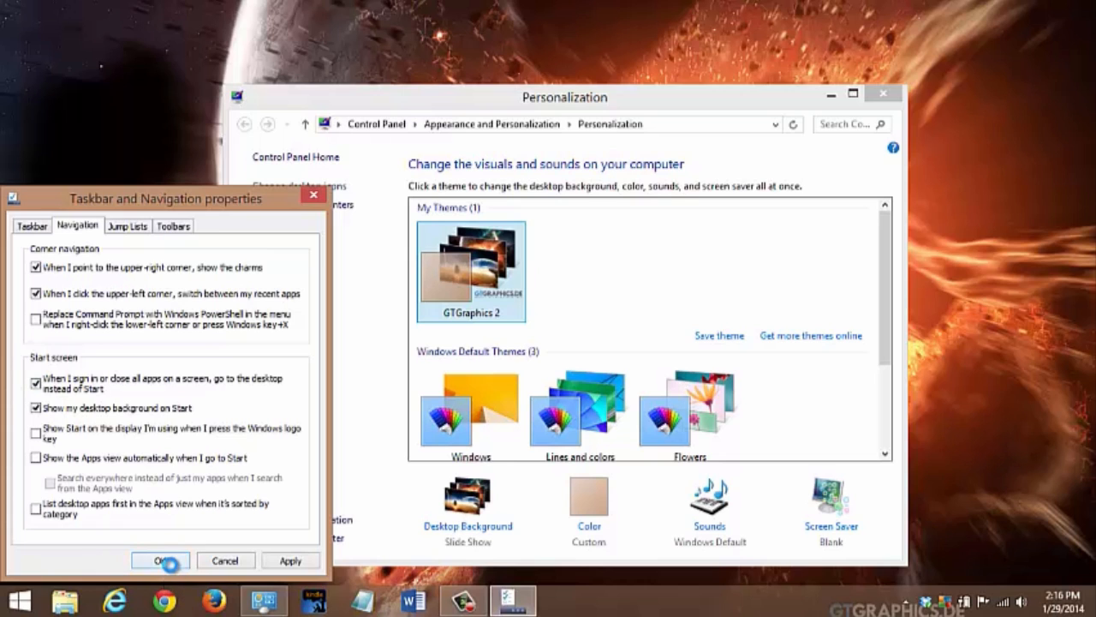
click(159, 560)
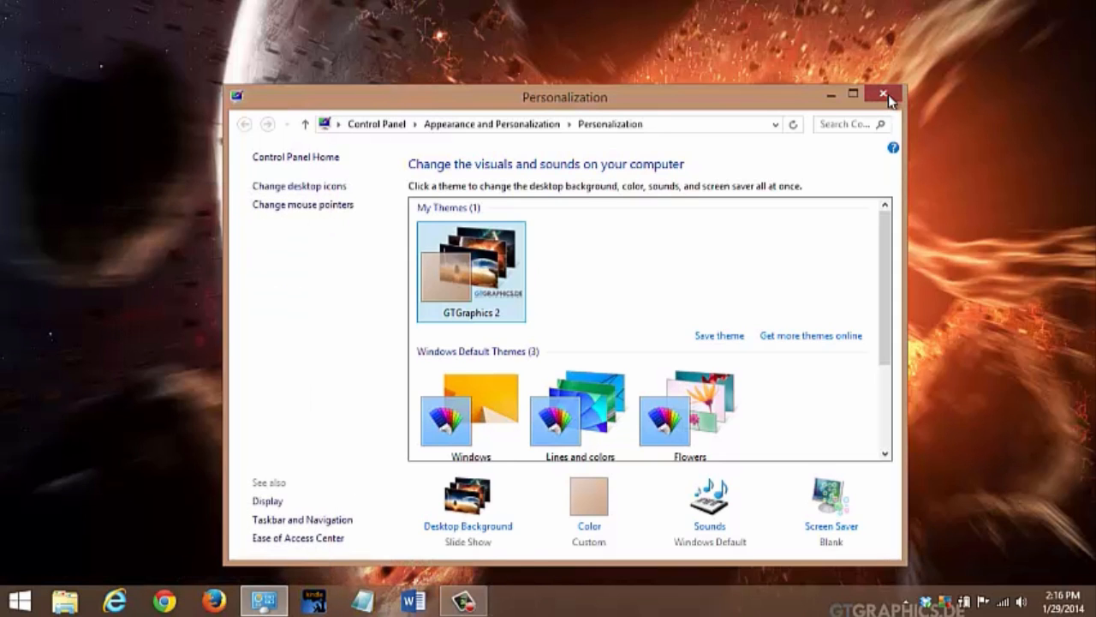
click(883, 94)
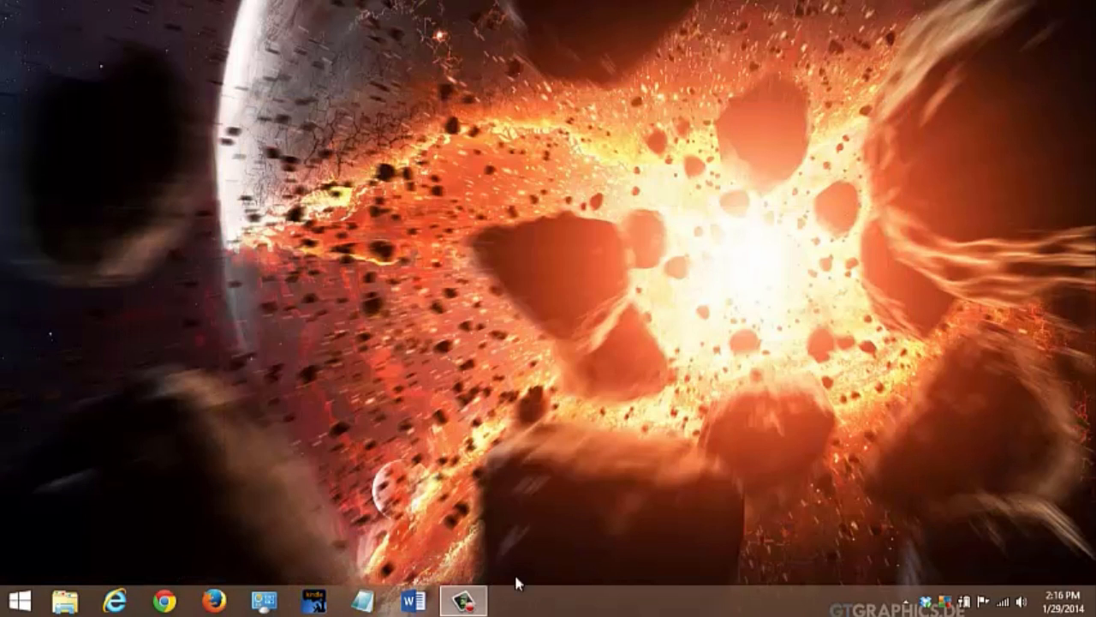